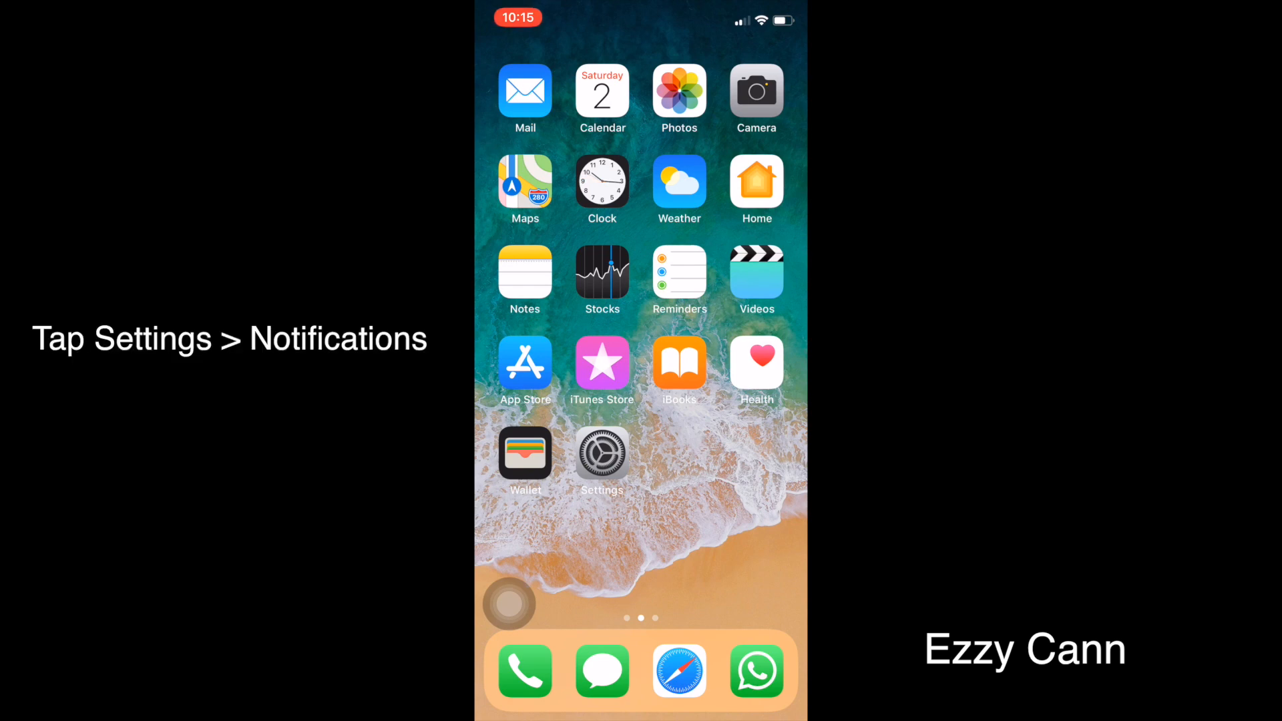
Go from the home screen into Settings and reach the Notifications page listing every app.
click(601, 453)
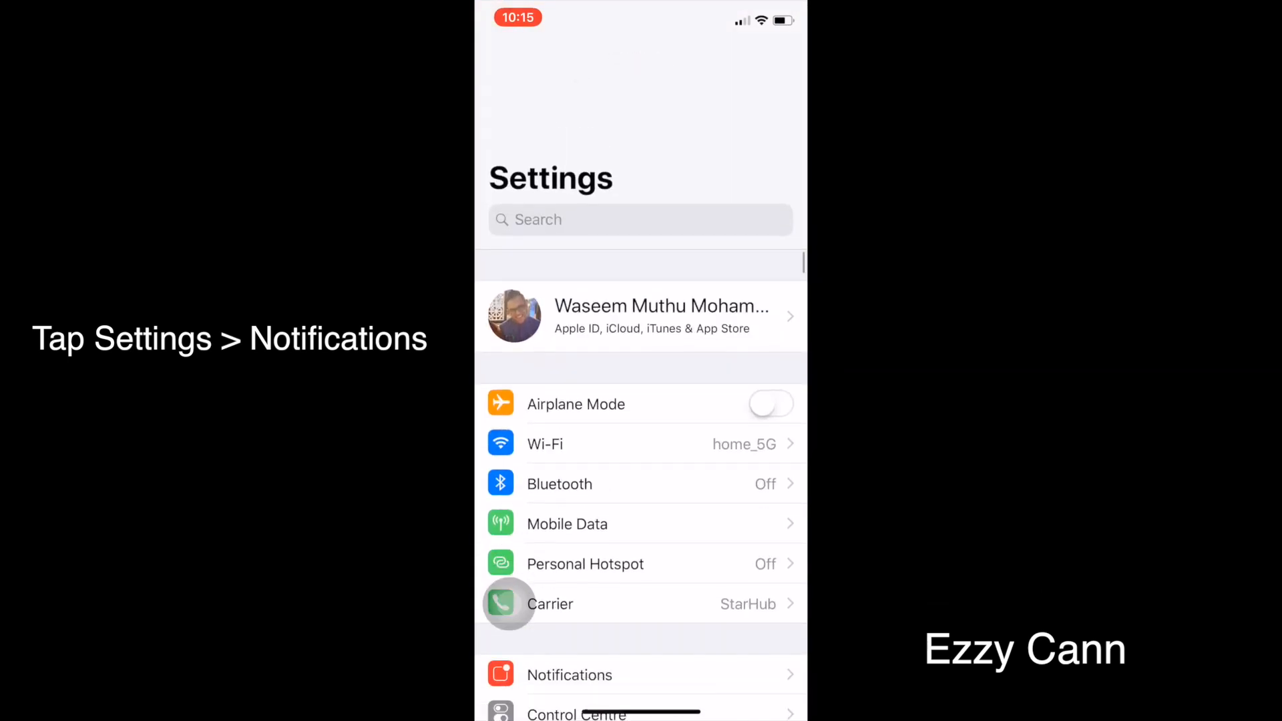
scroll(up, 3)
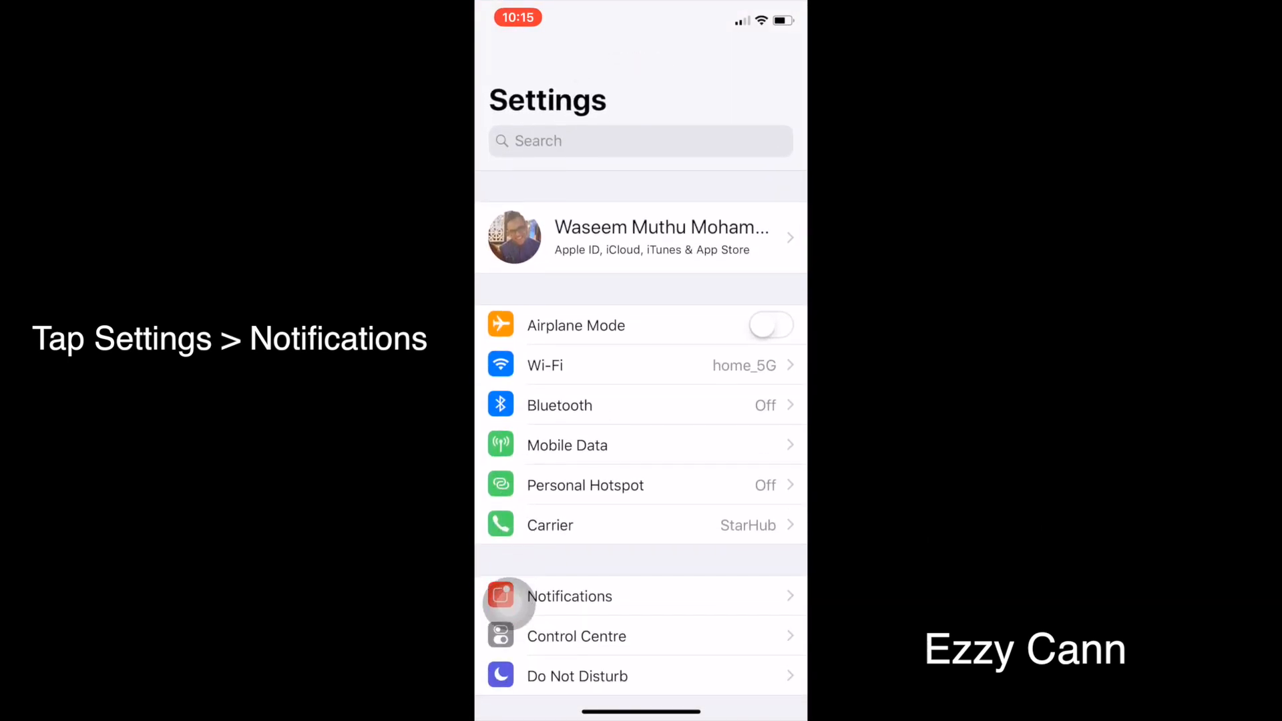
scroll(down, 3)
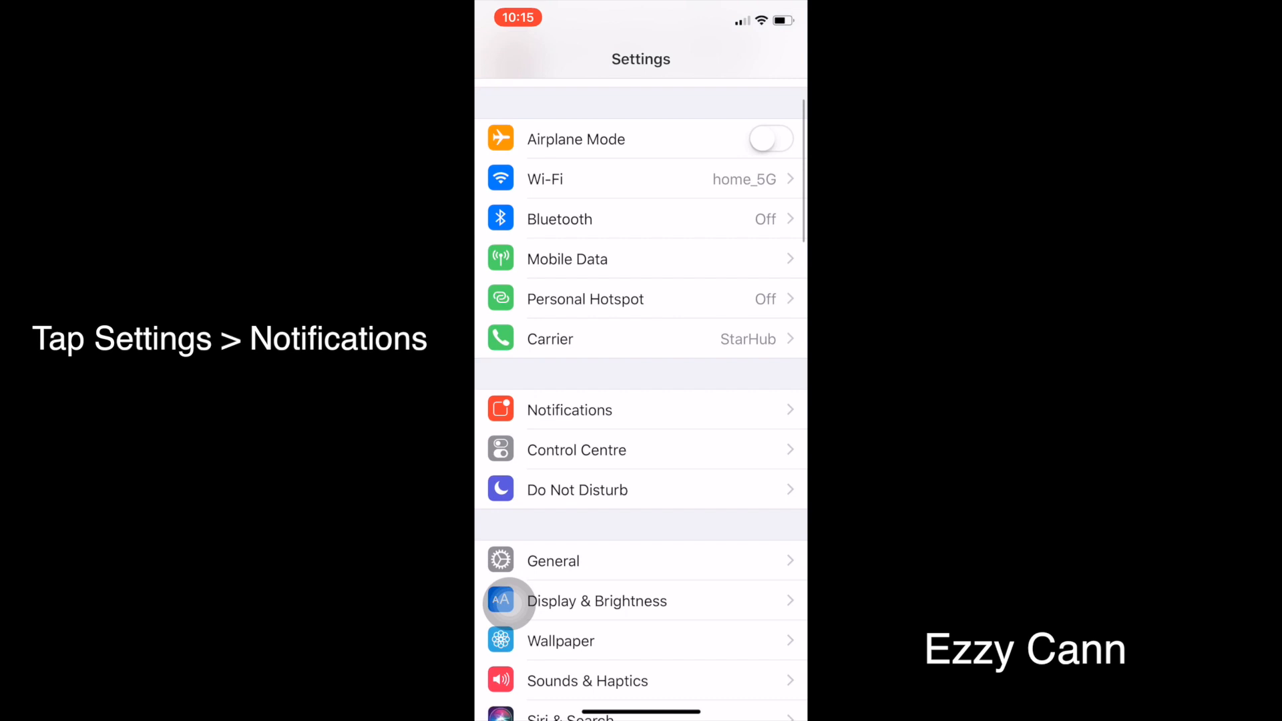
click(569, 410)
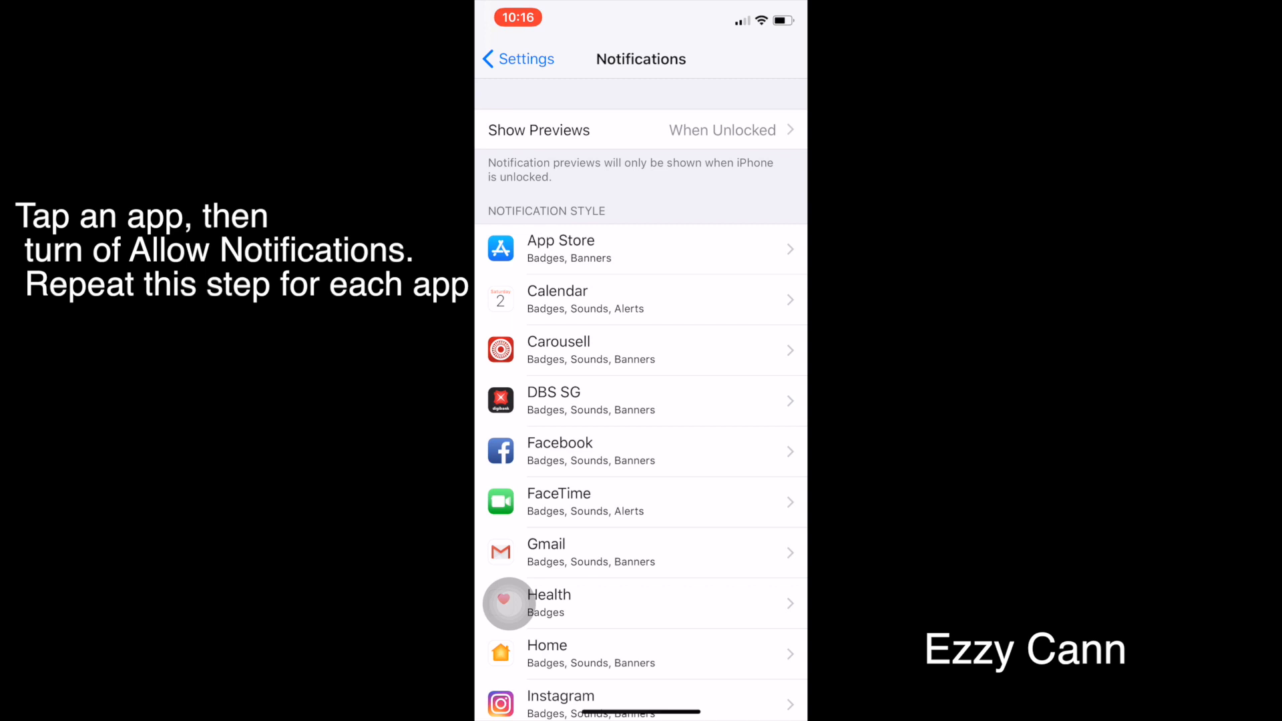
Switch off Allow Notifications for App Store, Calendar and Carousell, leaving other apps enabled.
click(639, 248)
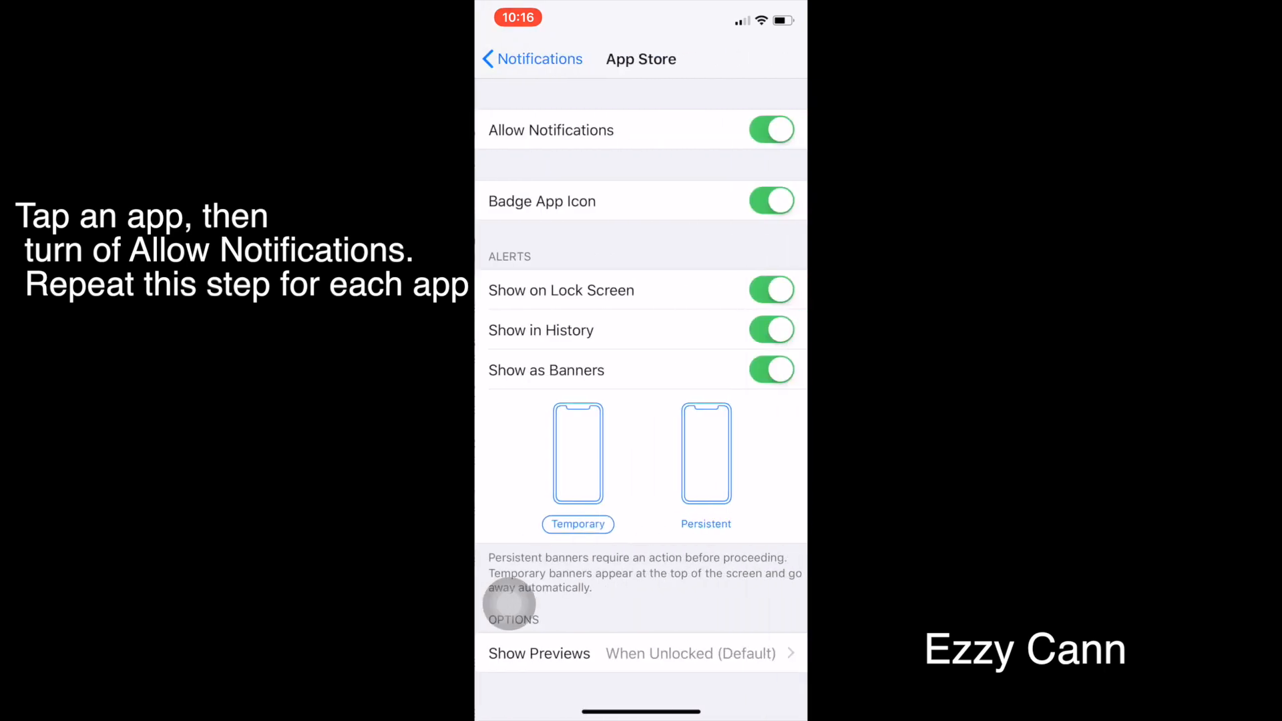
click(770, 130)
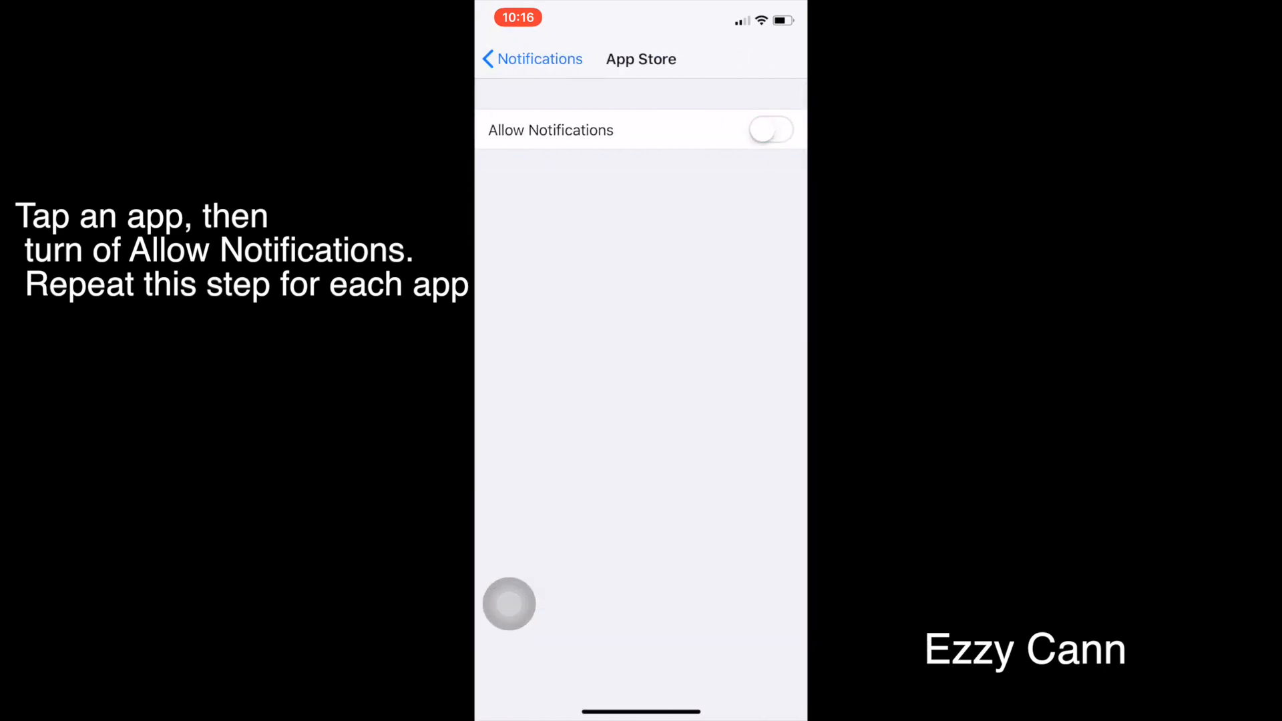
click(769, 130)
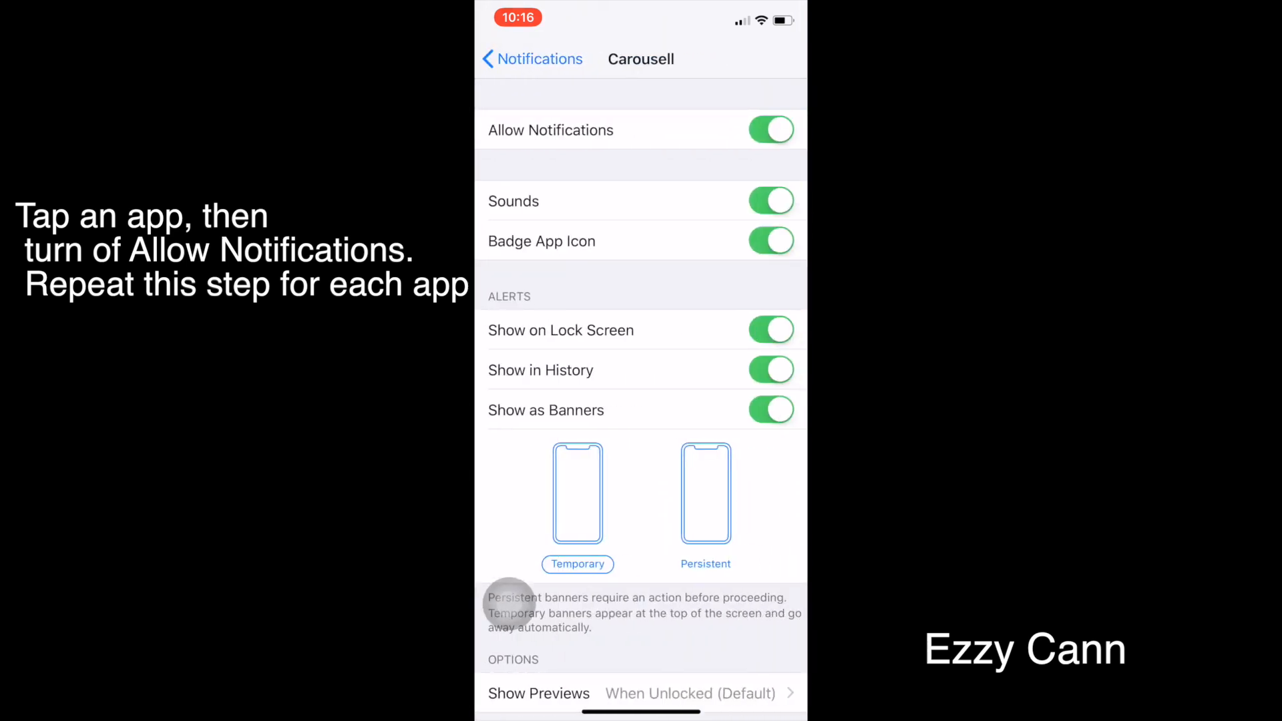
click(532, 59)
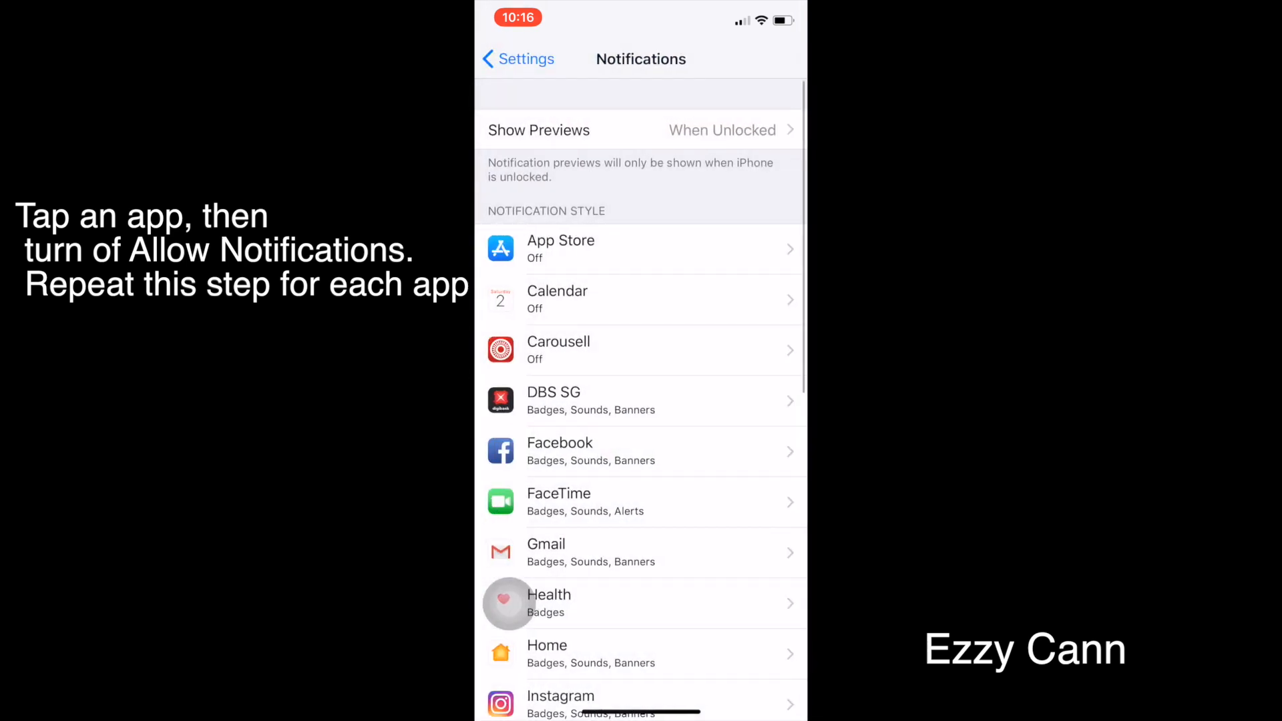
scroll(up, 3)
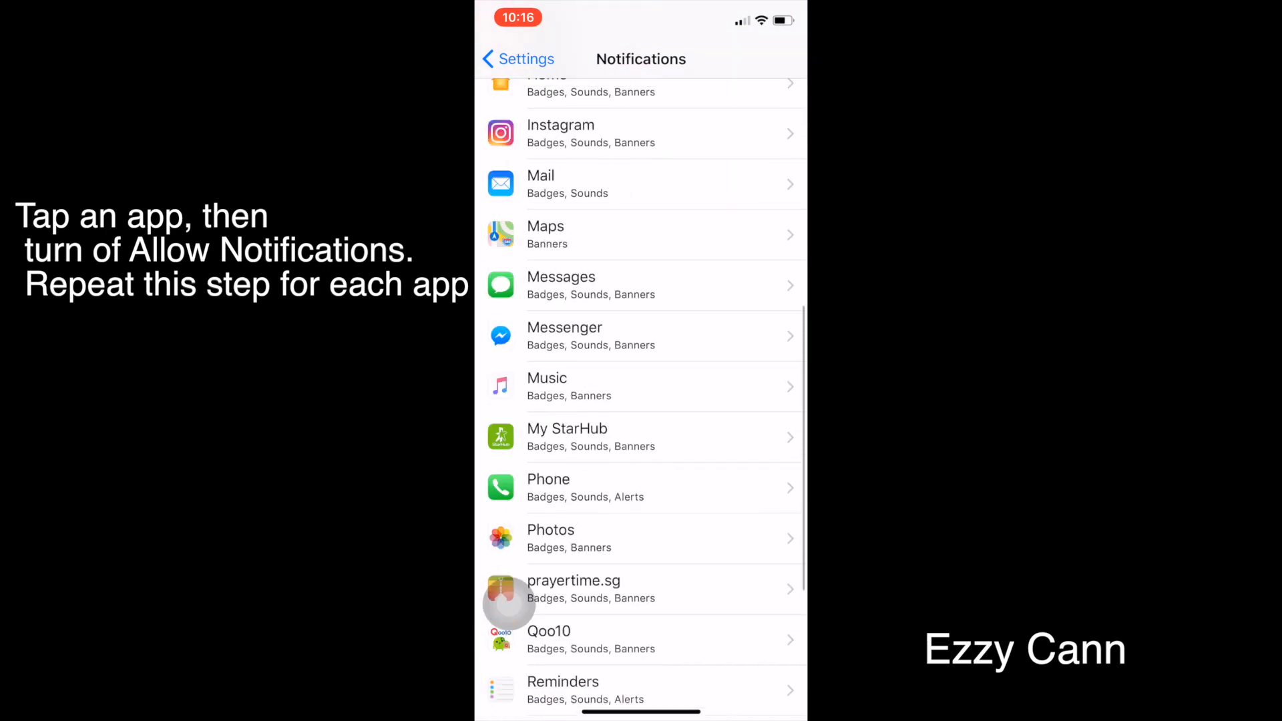
scroll(up, 3)
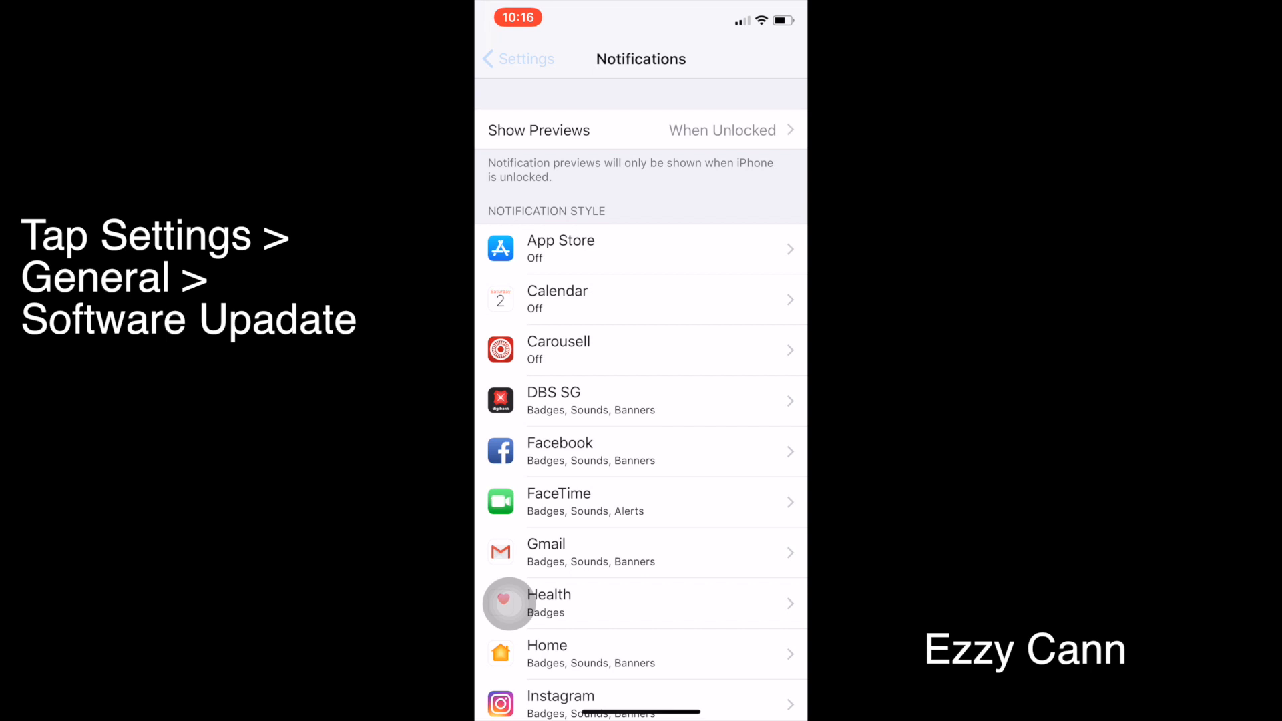
Reach General > Software Update and start Download and Install for iOS 11.2.
click(518, 58)
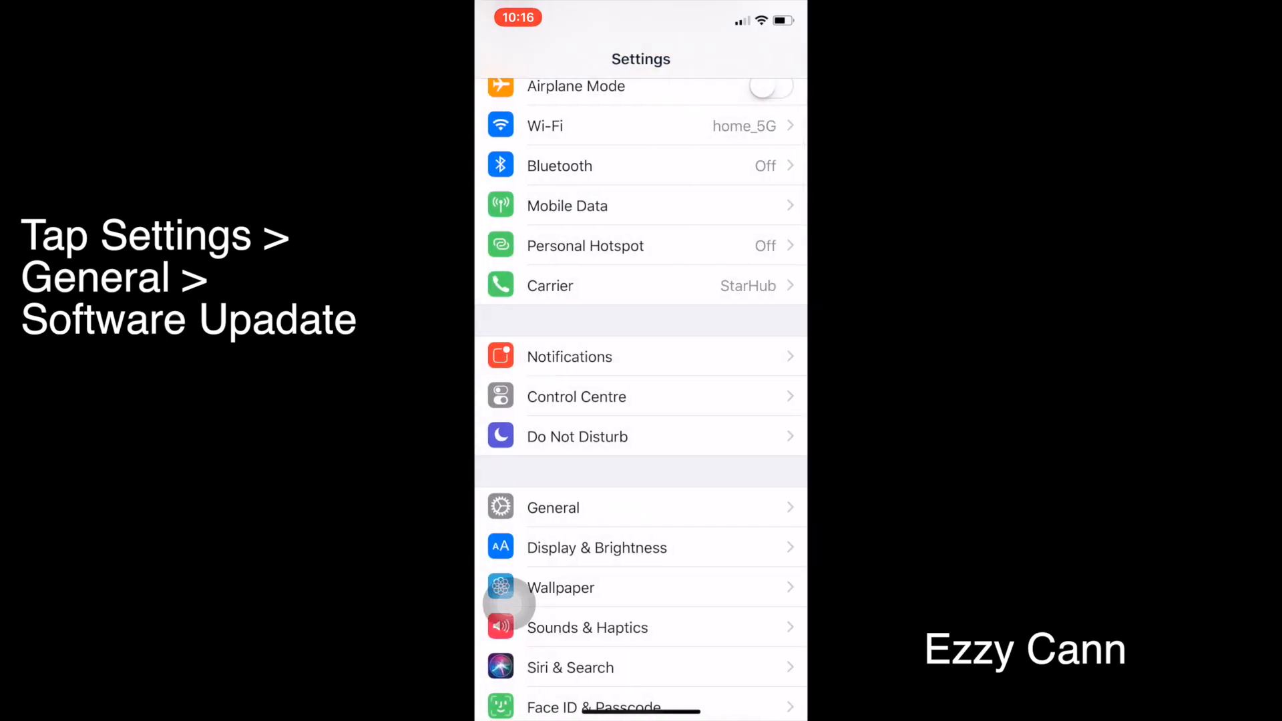
click(553, 508)
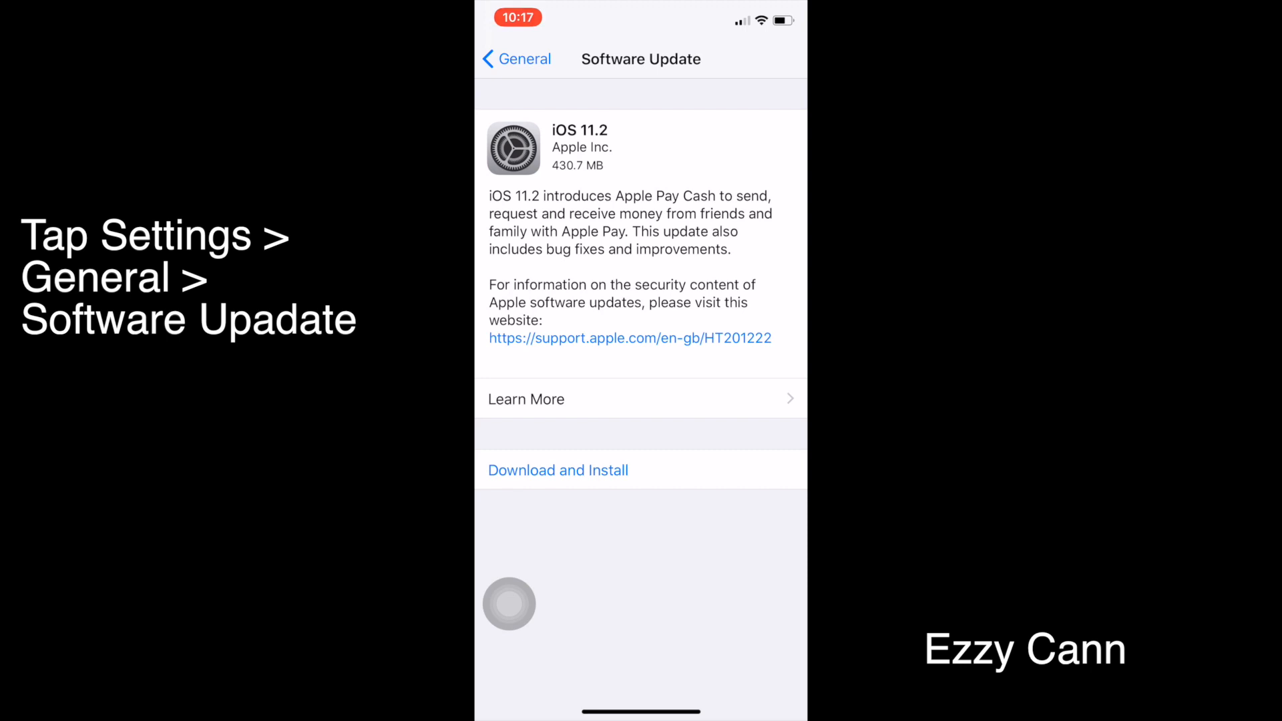
click(559, 469)
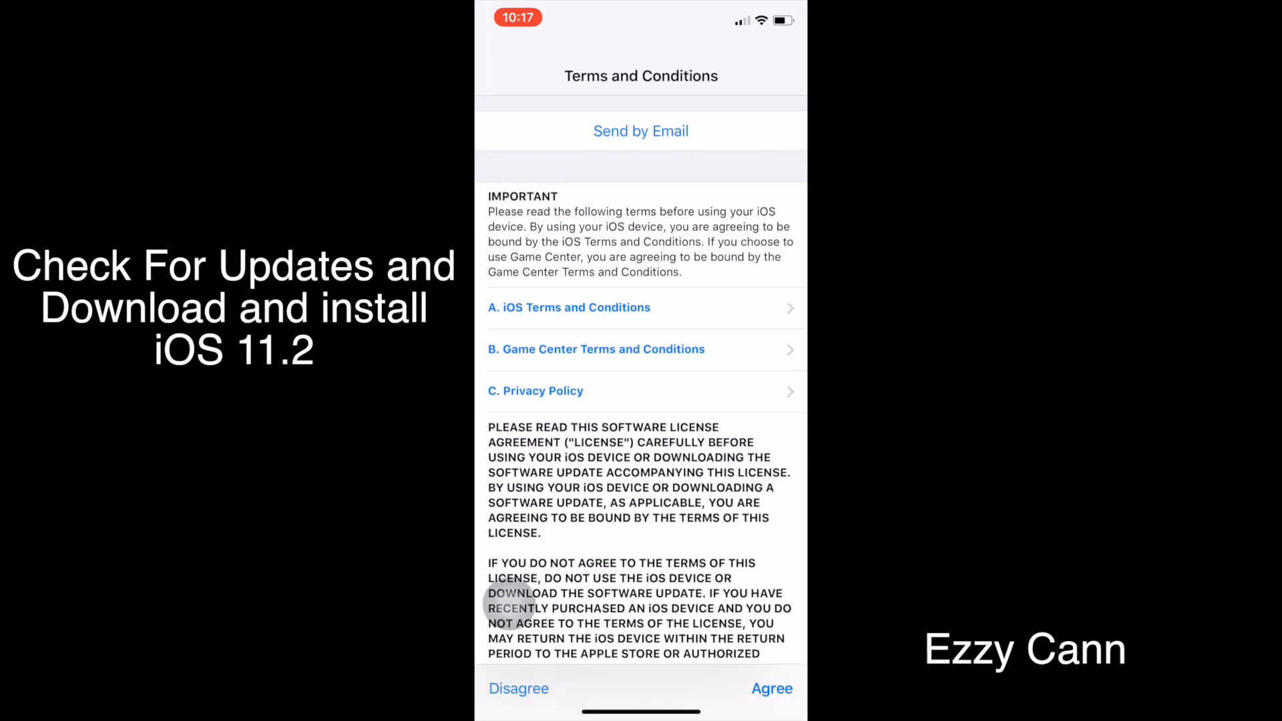
Agree to the iOS 11.2 terms and confirm, letting the update run.
click(770, 688)
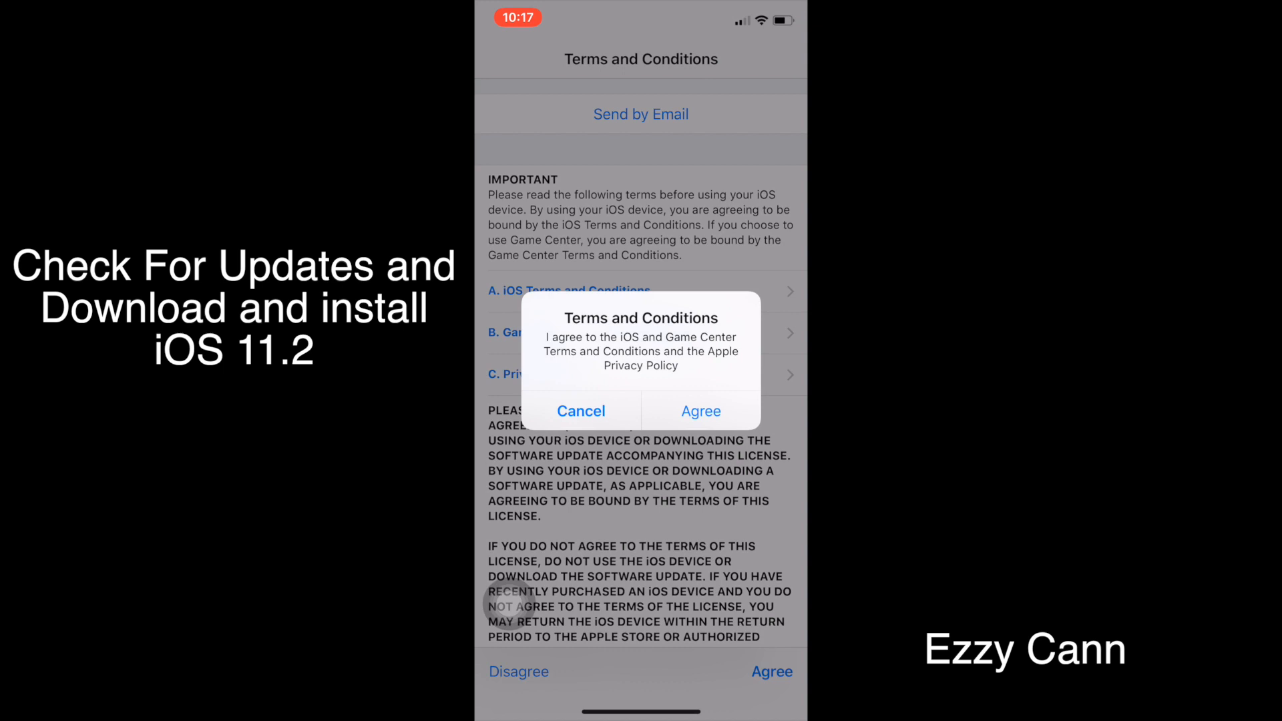
click(701, 410)
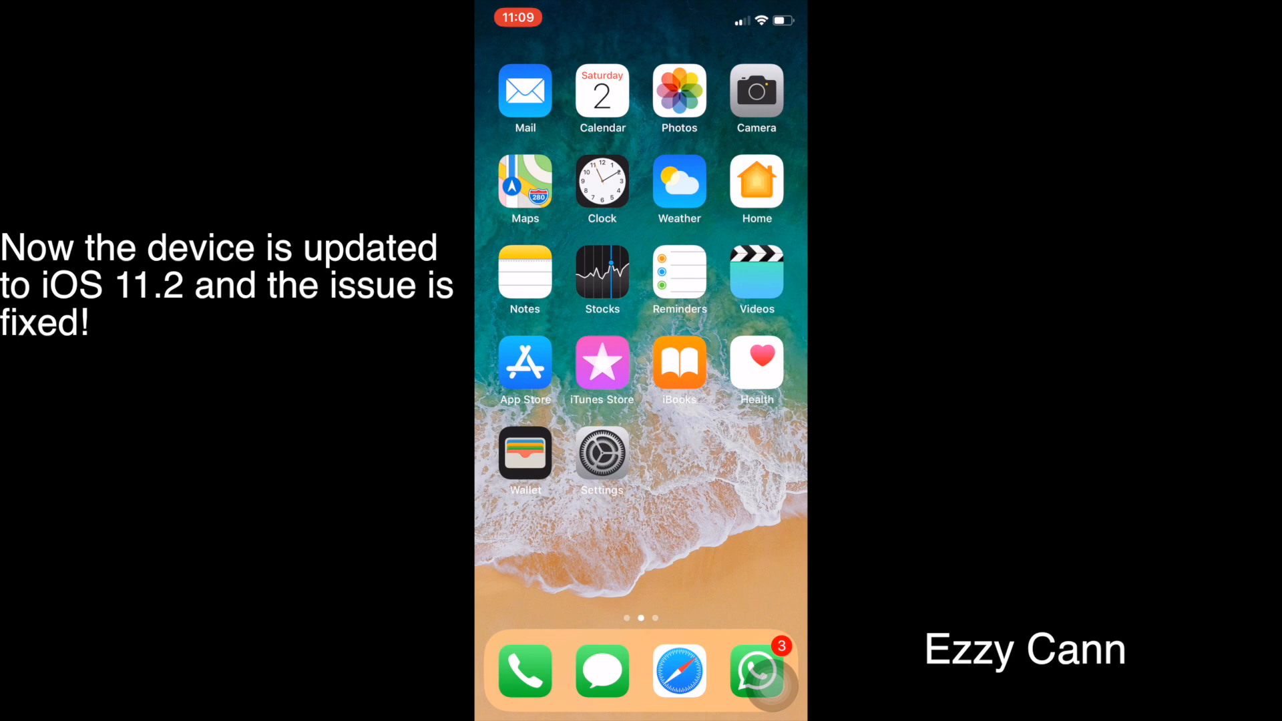
After the update, check Settings > General > About and return to General.
click(601, 456)
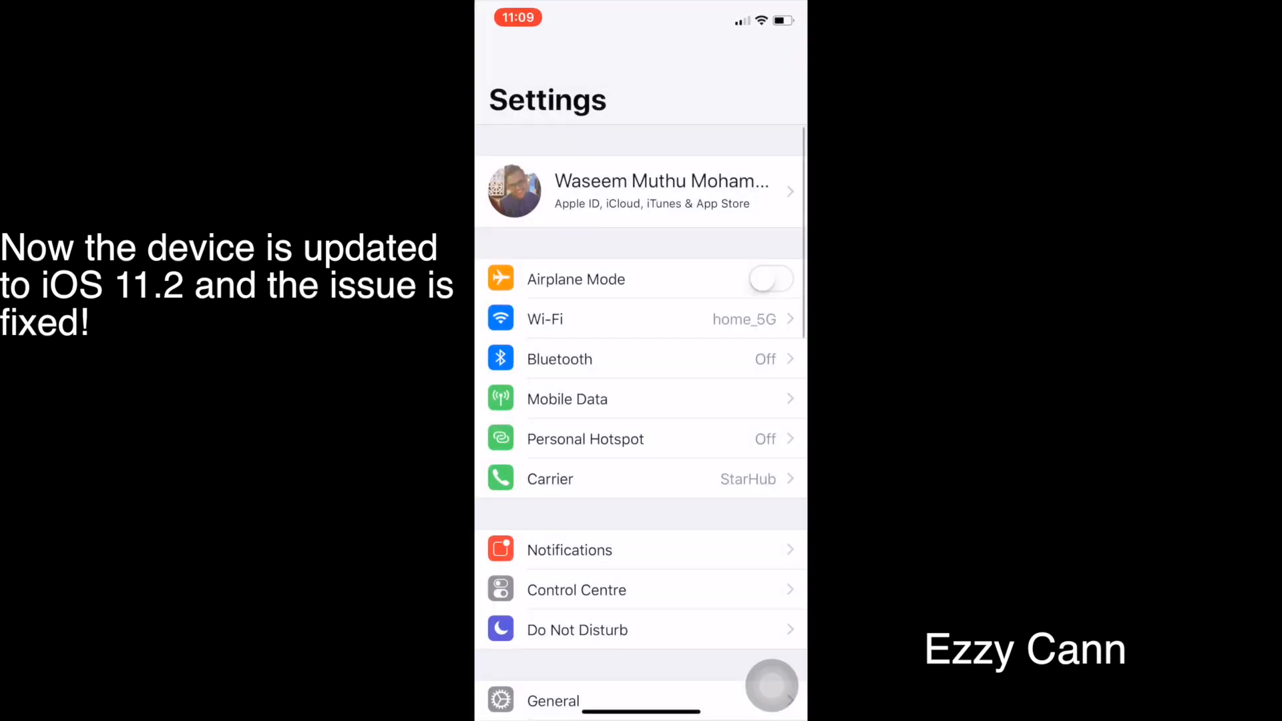
click(553, 701)
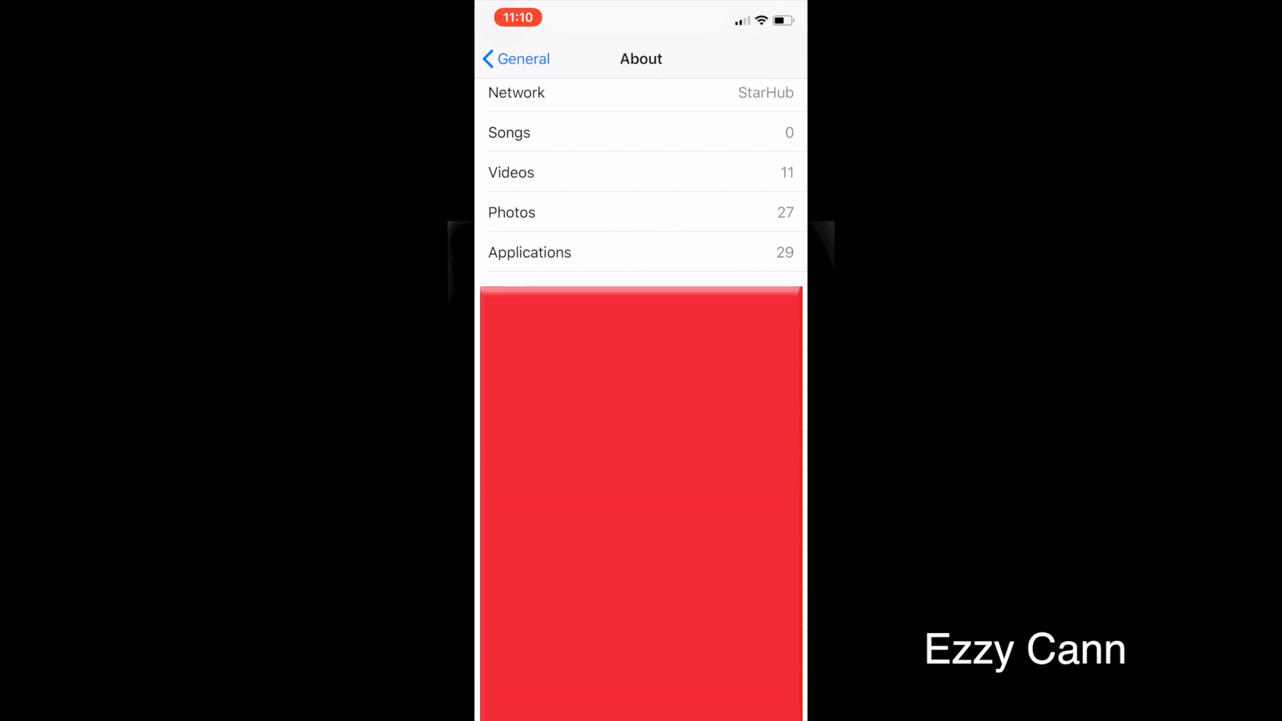
click(515, 59)
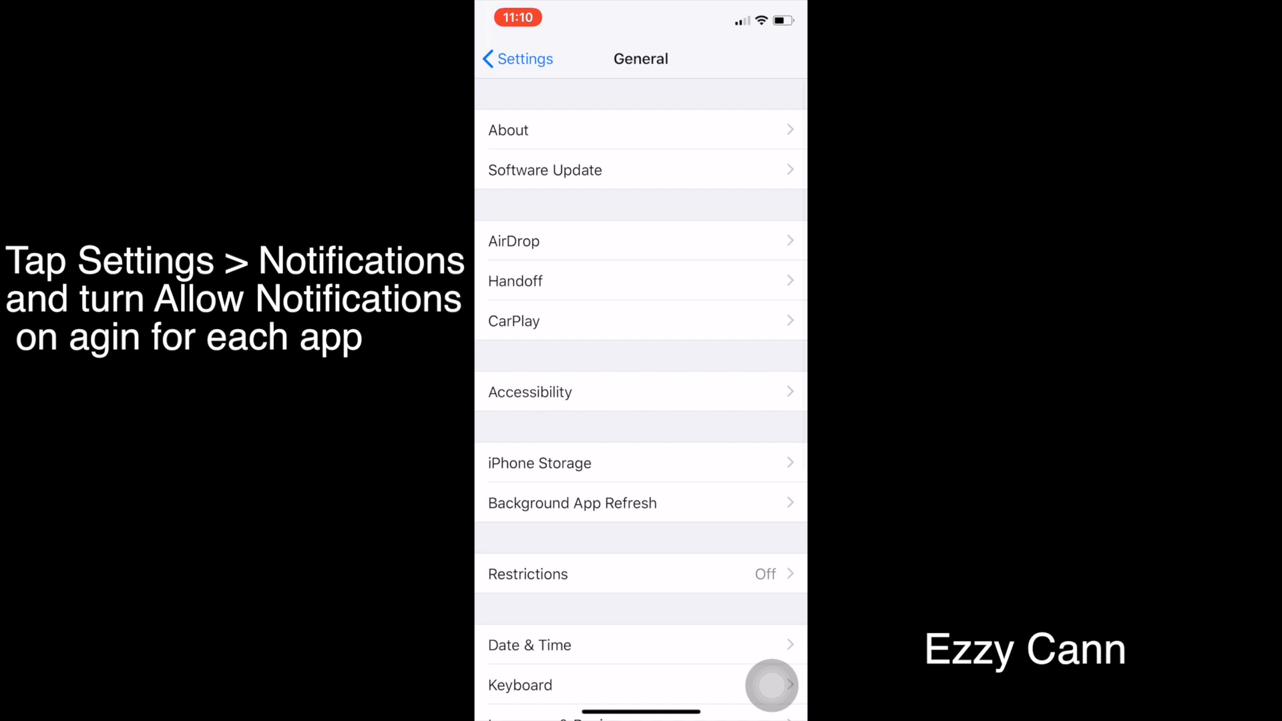
Re-enable Allow Notifications for App Store and Calendar, then return to the home screen.
click(518, 58)
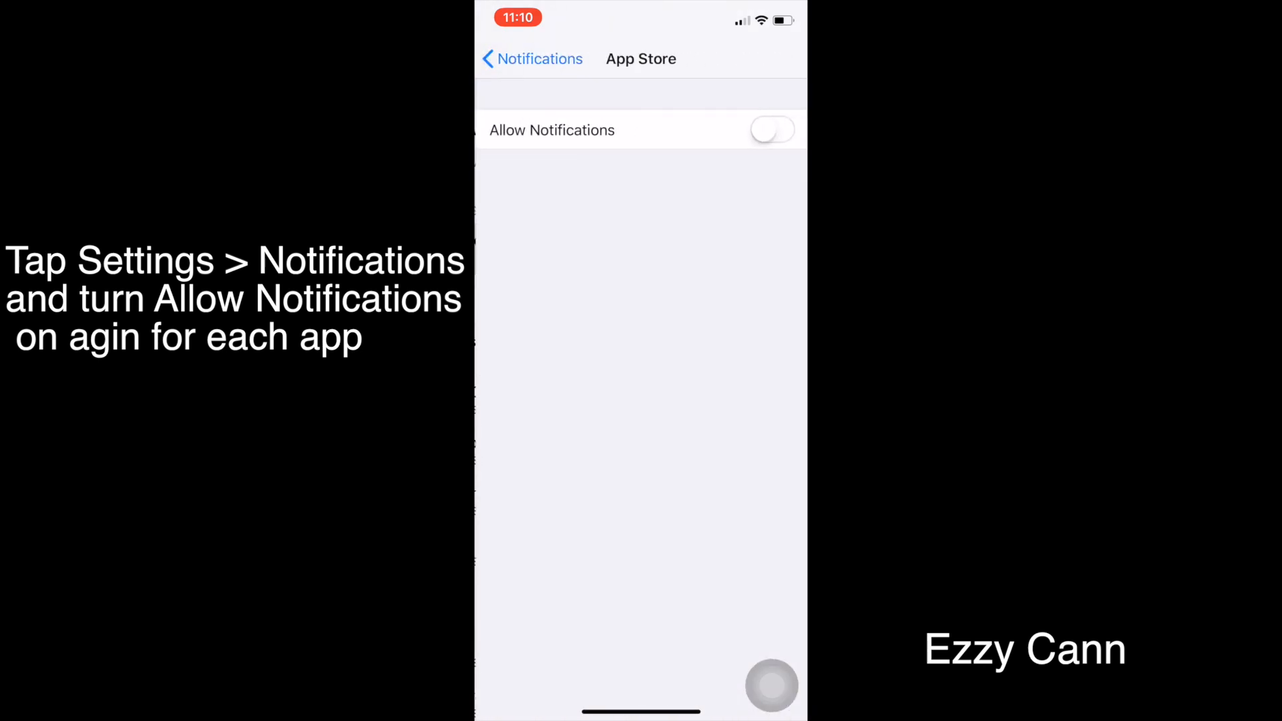
click(531, 58)
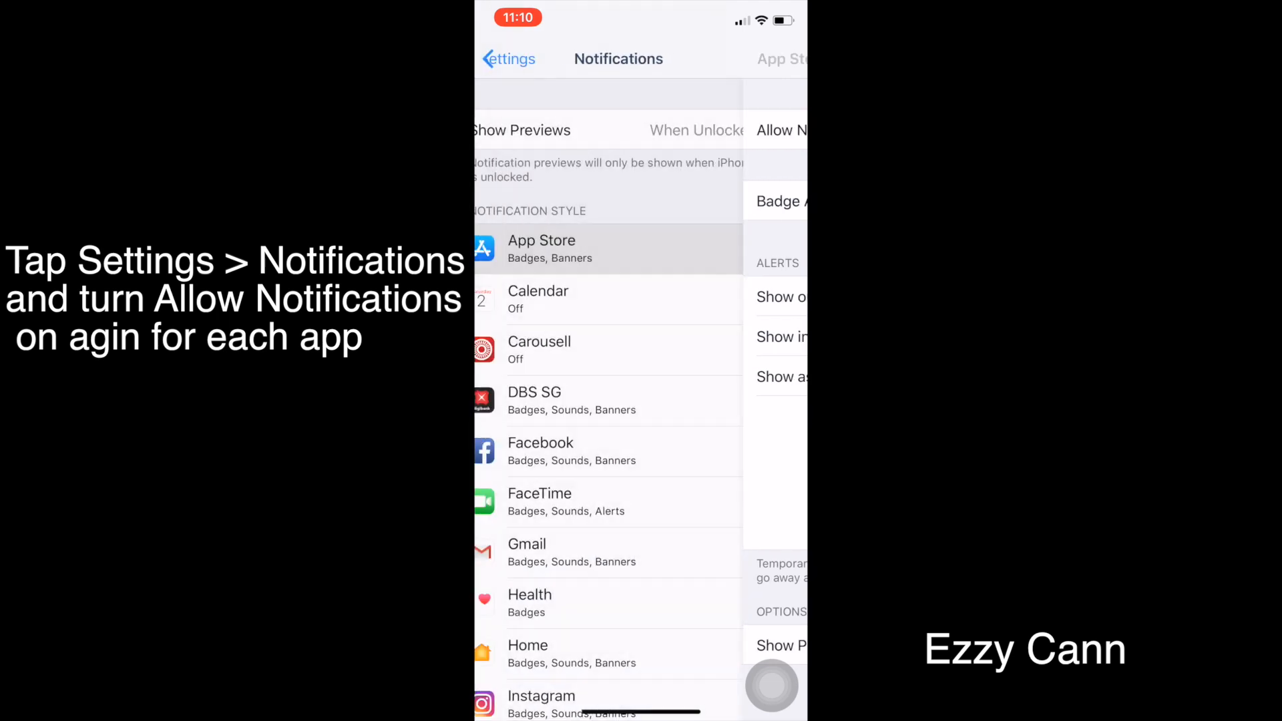
click(538, 297)
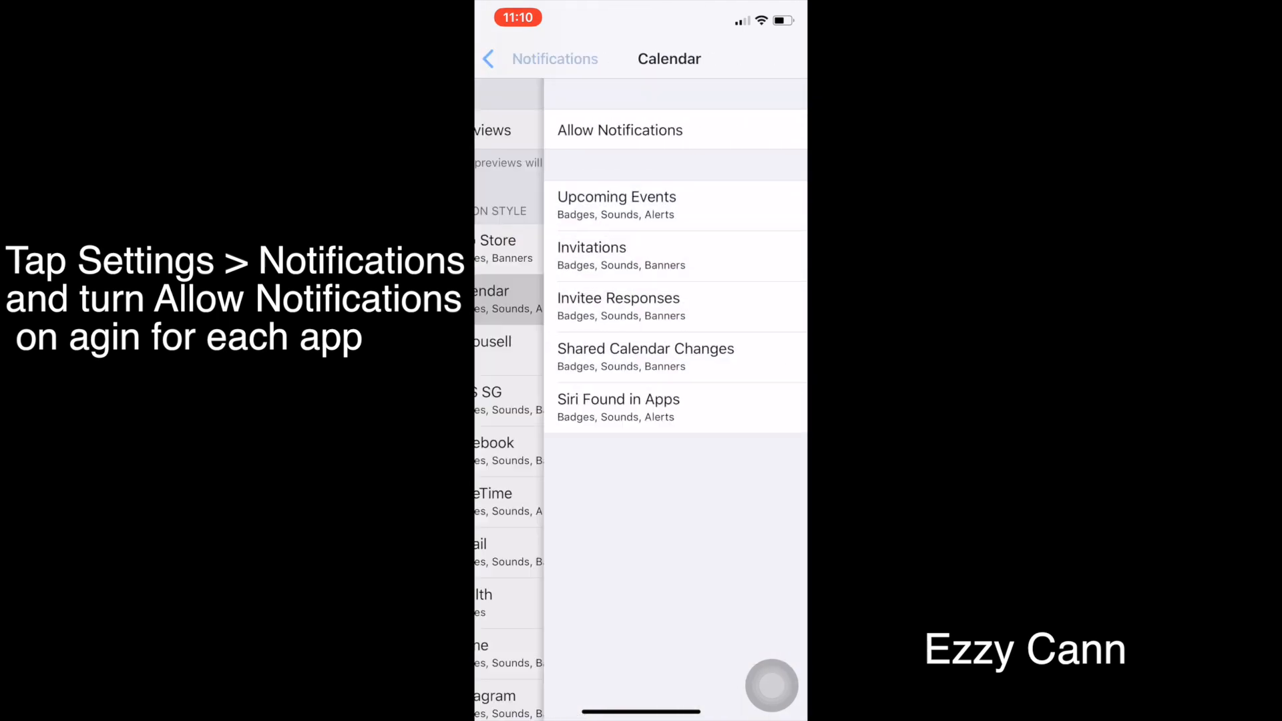
click(489, 59)
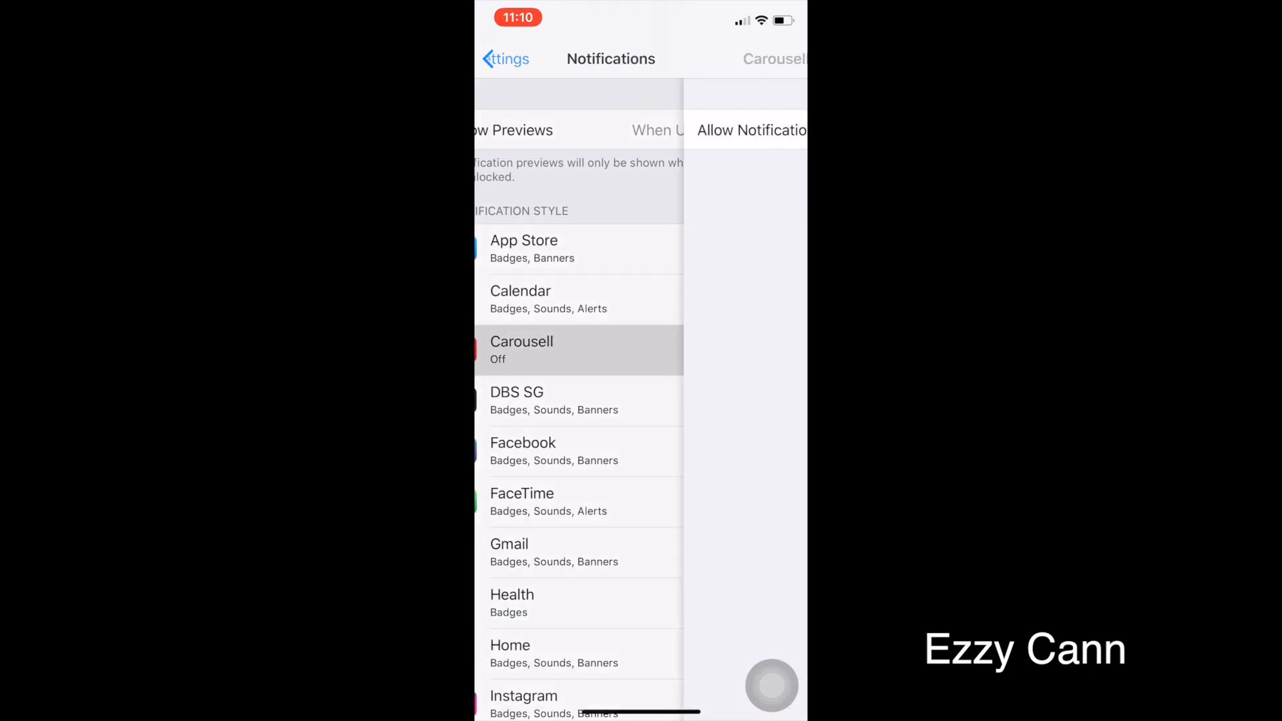
key(home)
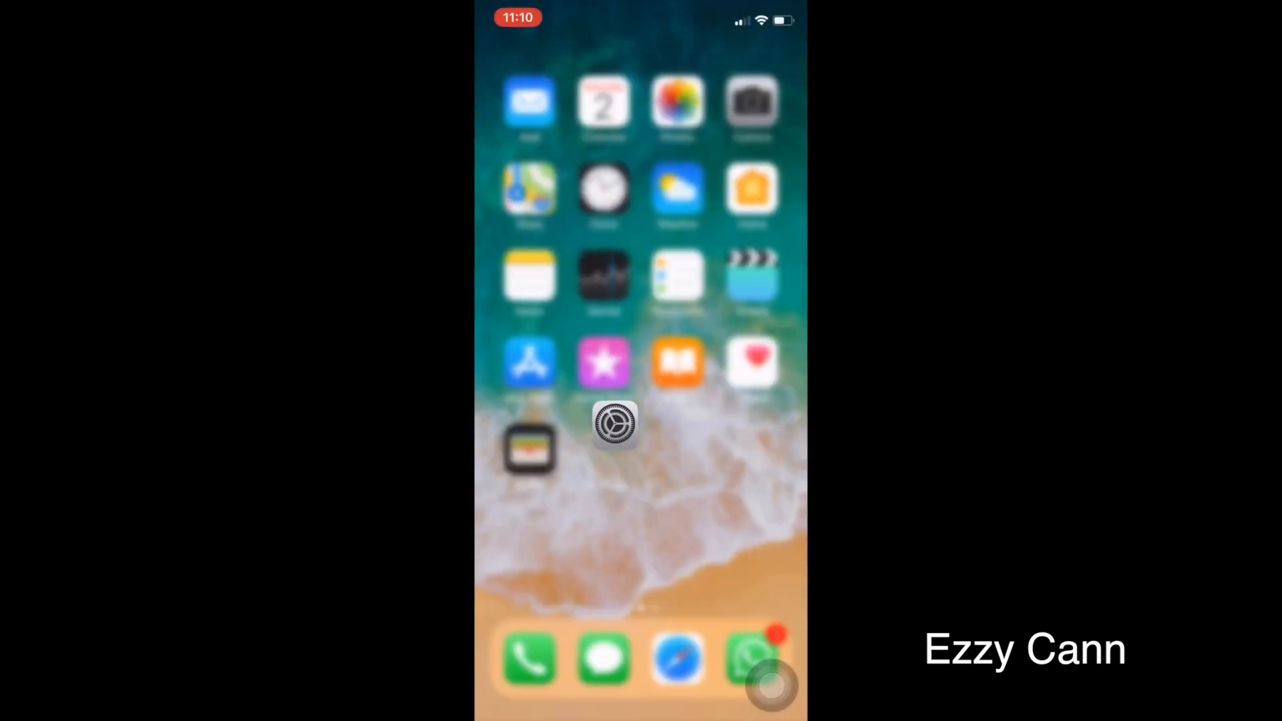